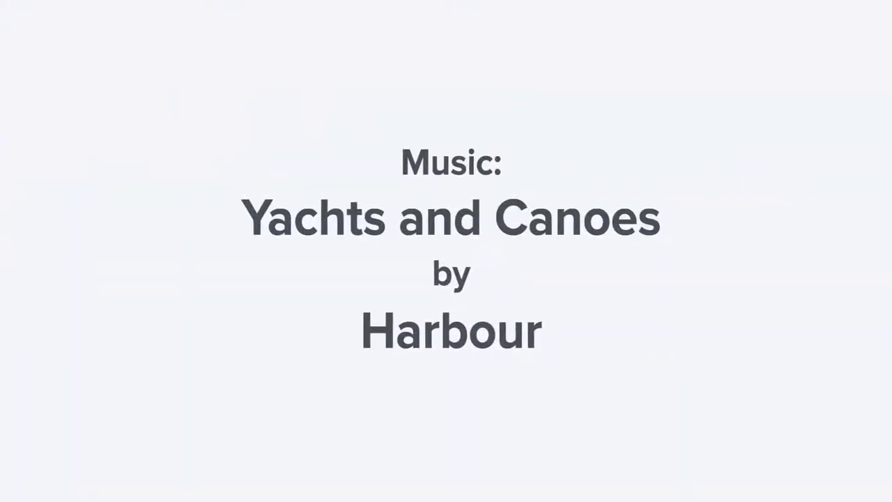
scroll(down, 3)
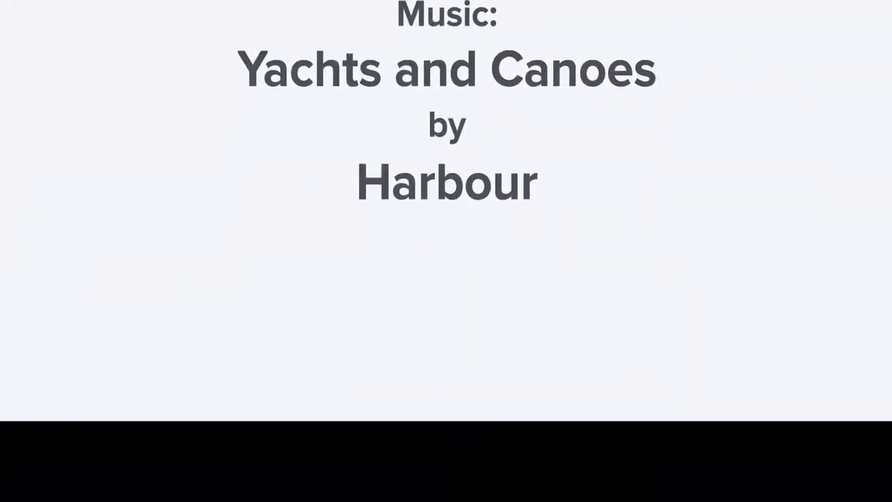